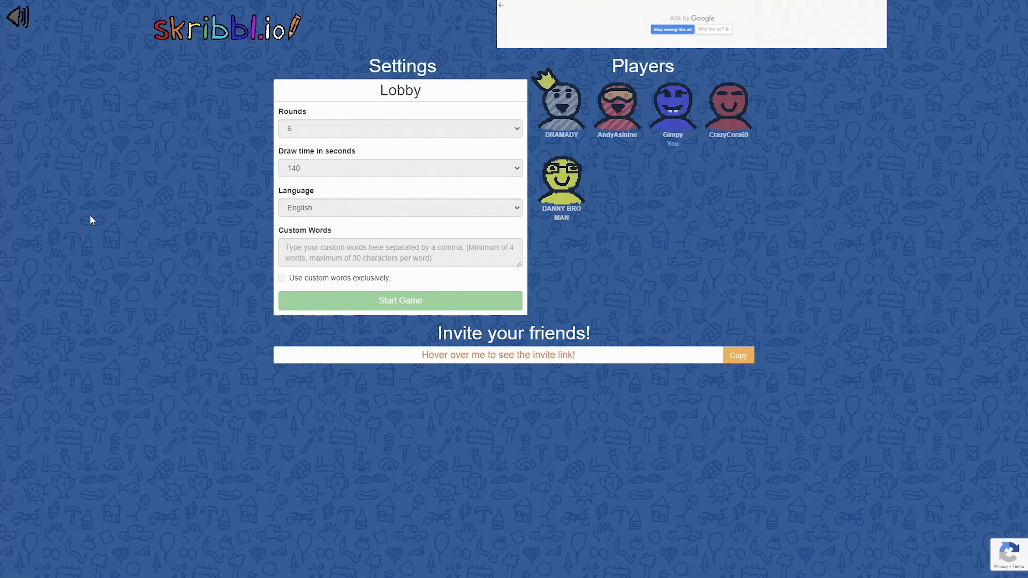
Step: Wait in the five-player lobby until the host starts round 1 of 10
{"action": "left_click", "coordinate": [400, 300]}
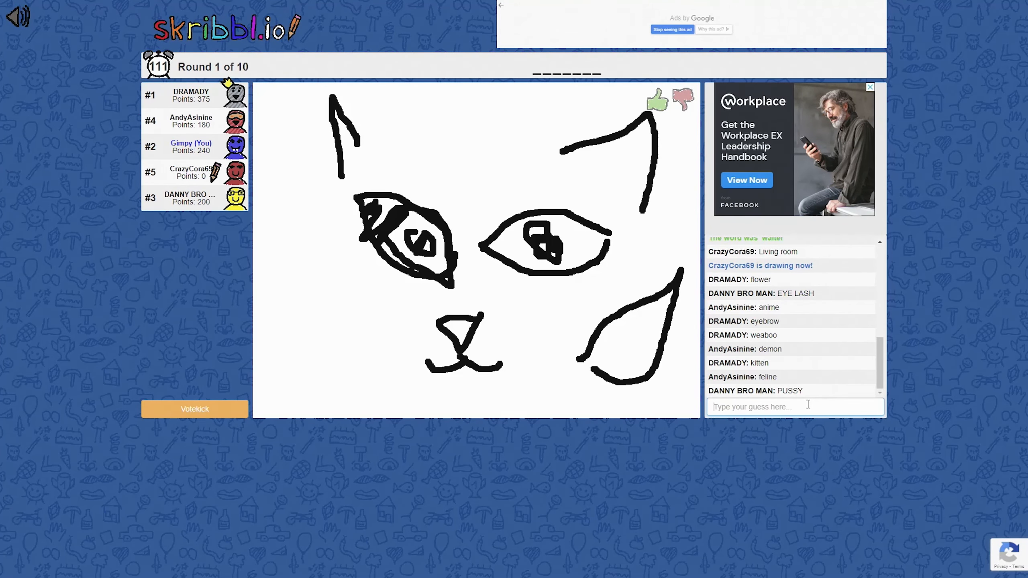
Step: Guess the cat-like drawing in chat with 'whiskers' then 'rac' toward raccoon
{"action": "type", "text": "wq"}
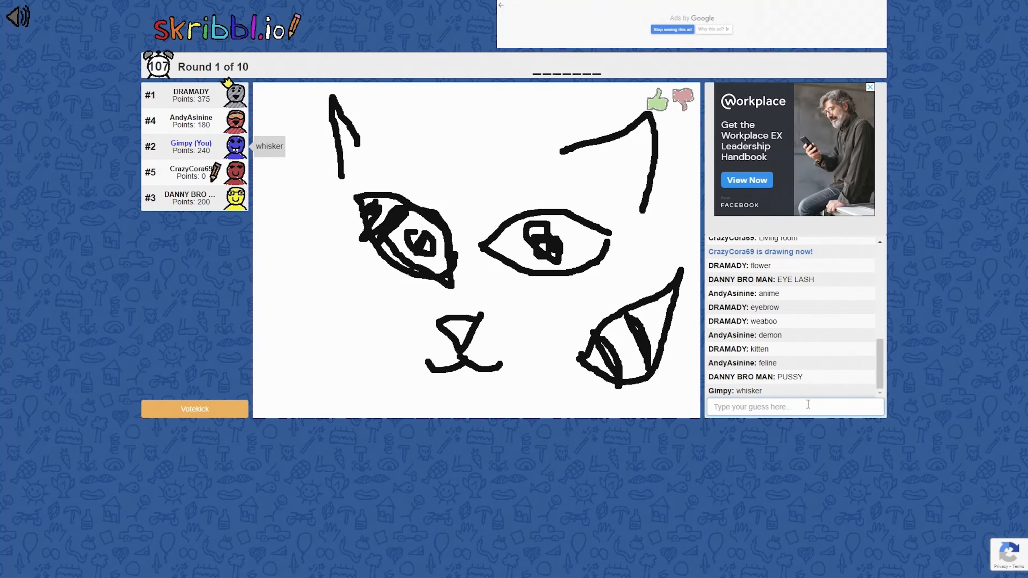
{"action": "type", "text": "whiskers"}
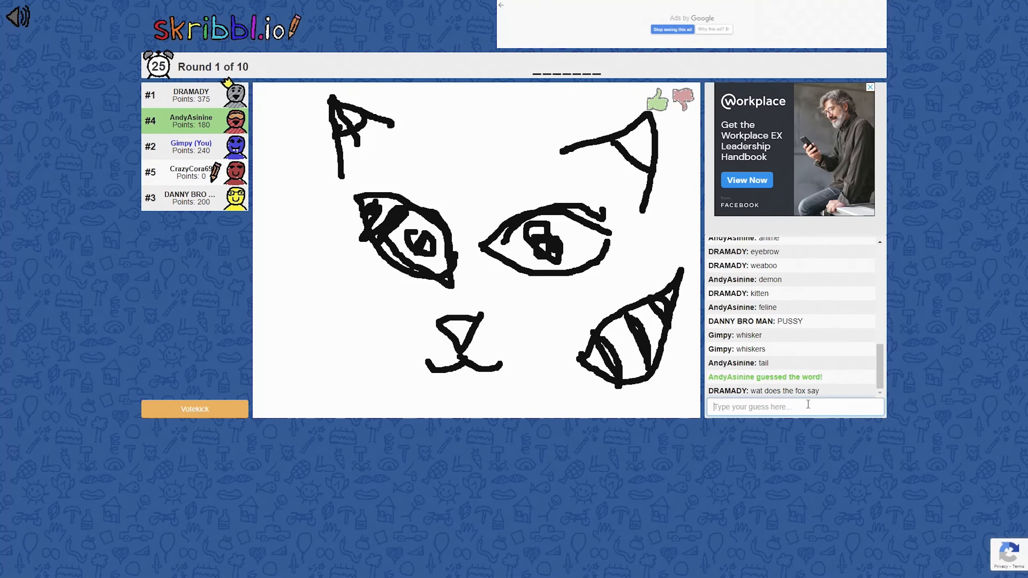
{"action": "left_click_drag", "start_coordinate": [302, 295], "coordinate": [321, 406]}
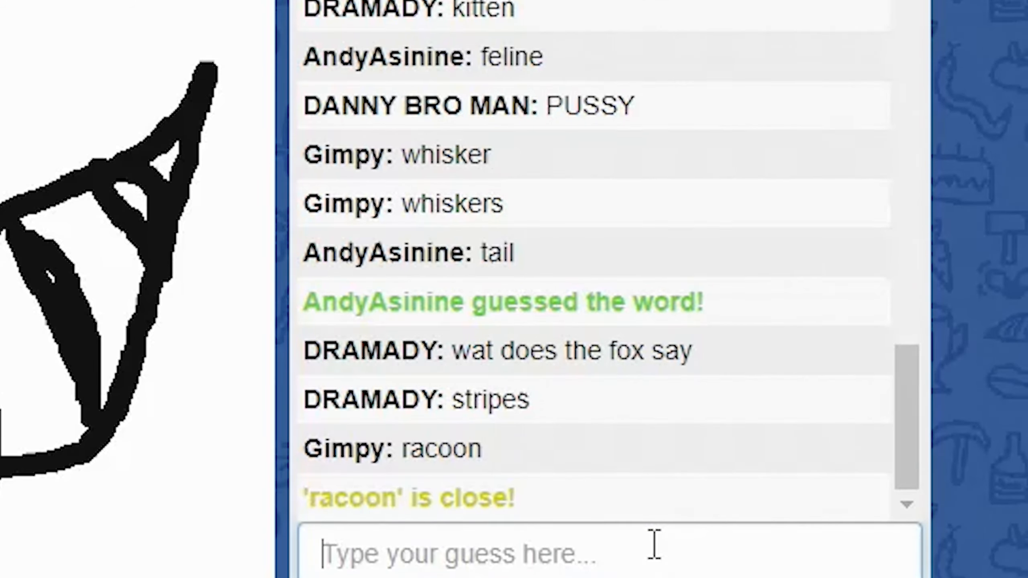
{"action": "type", "text": "rac"}
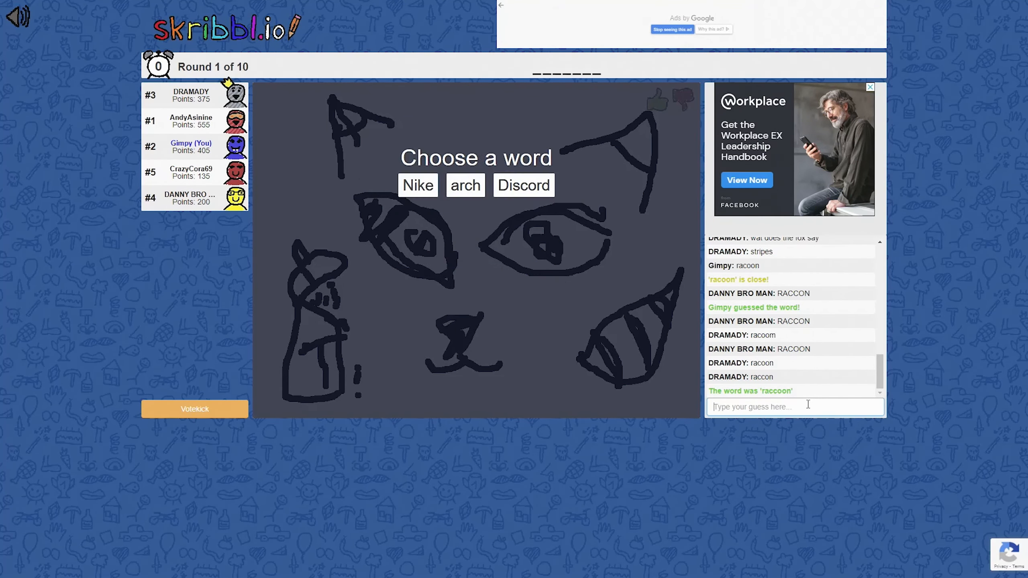
Step: Choose Nike as the word and sketch a swoosh check shape on the canvas
{"action": "left_click", "coordinate": [418, 185]}
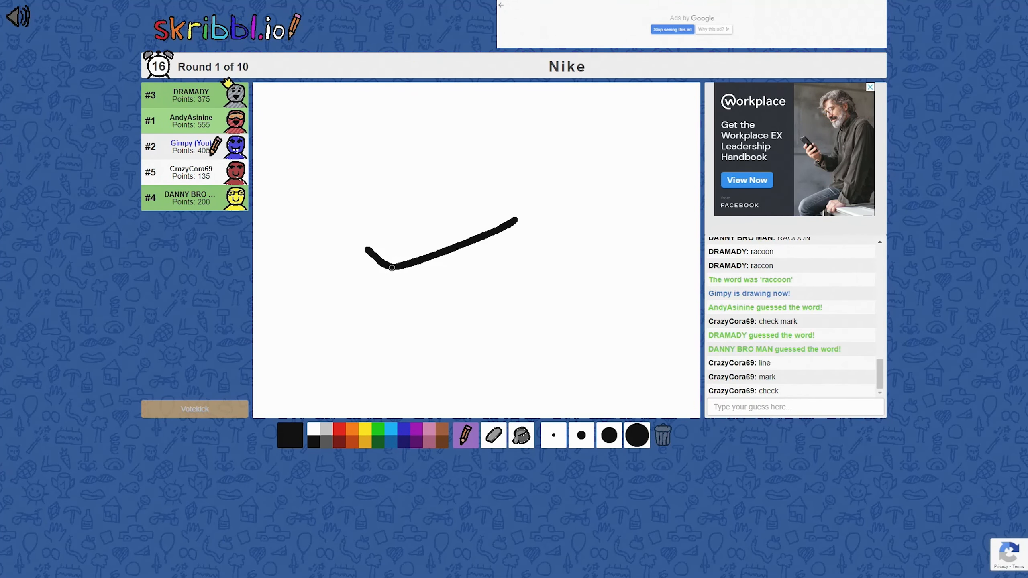
{"action": "left_click_drag", "start_coordinate": [392, 266], "coordinate": [370, 236]}
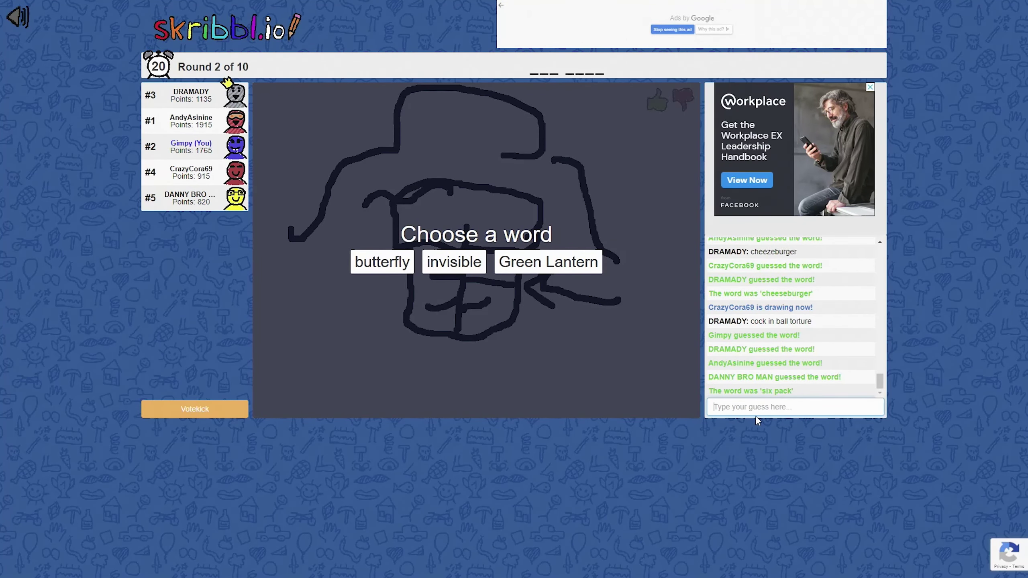
Step: Choose 'invisible' as the round-2 word and leave the canvas blank
{"action": "left_click", "coordinate": [455, 262]}
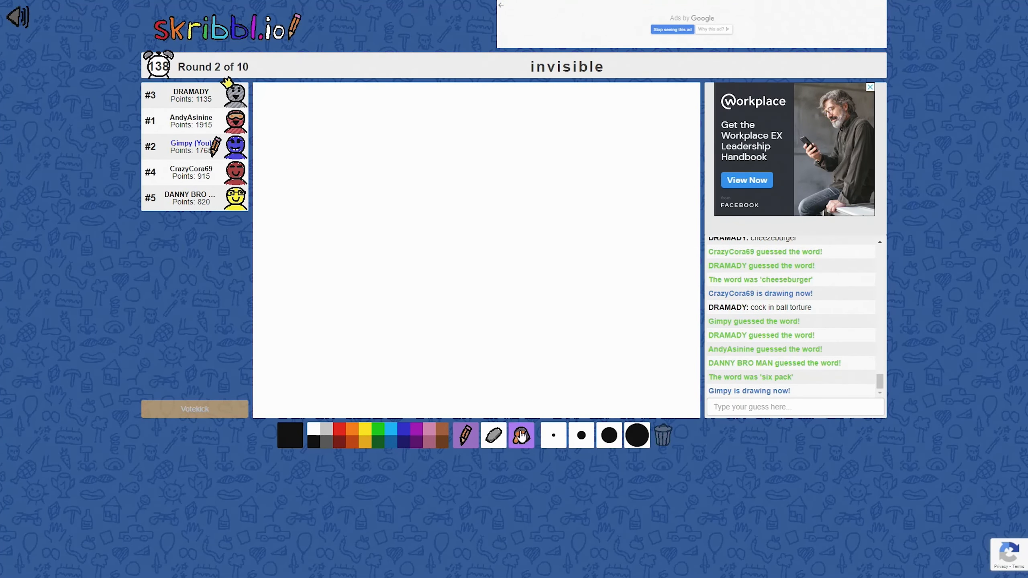
{"action": "mouse_move", "coordinate": [365, 445]}
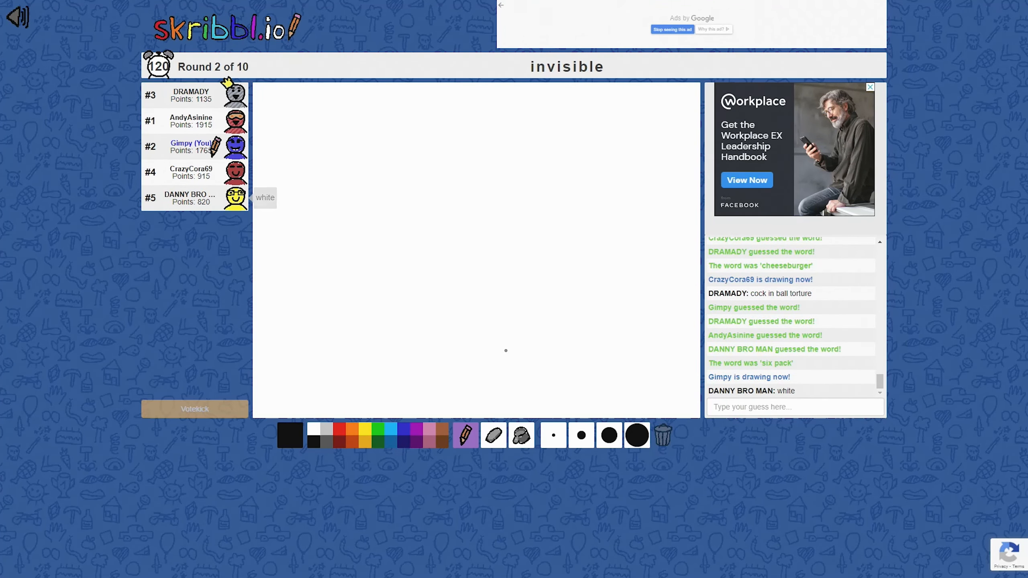
{"action": "mouse_move", "coordinate": [615, 178]}
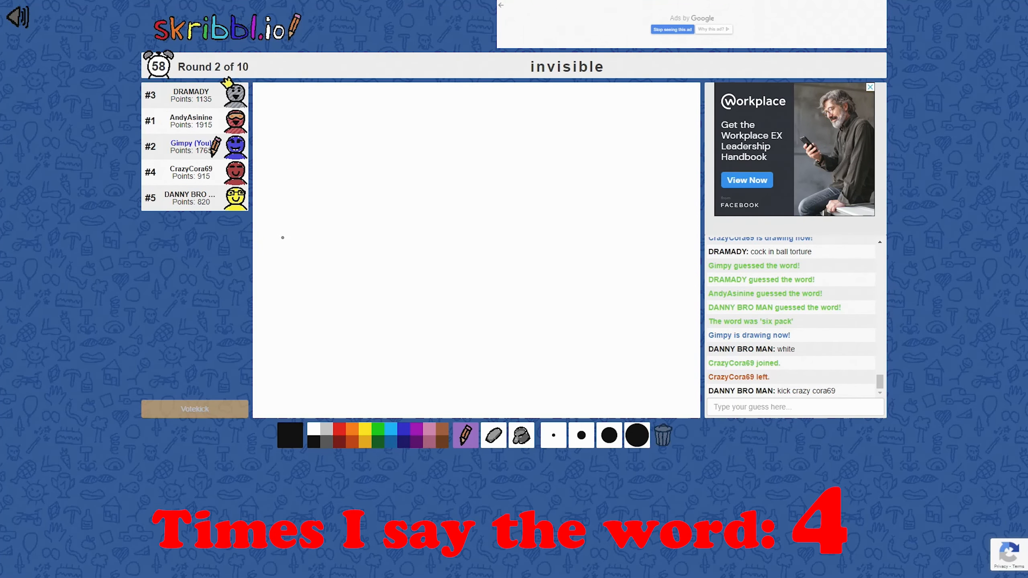
{"action": "mouse_move", "coordinate": [290, 240]}
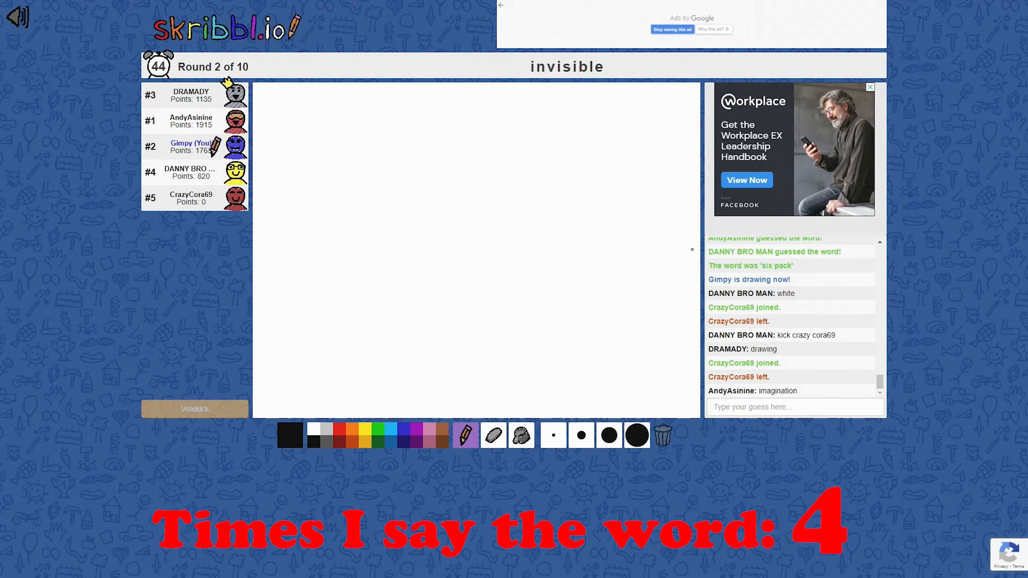
Step: Dismiss the canvas context menu and let the invisible turn time out untouched
{"action": "right_click", "coordinate": [562, 156]}
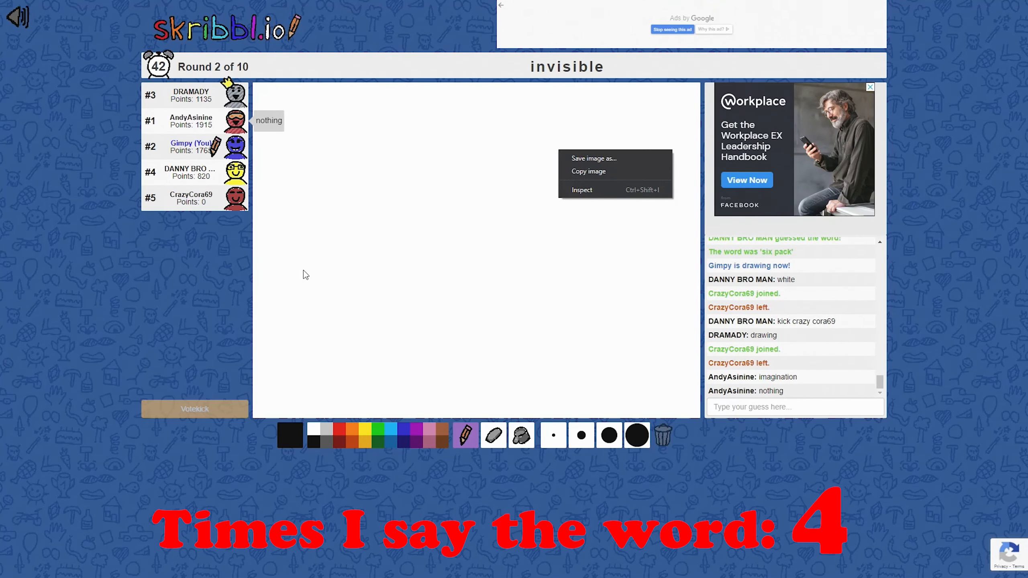
{"action": "left_click", "coordinate": [306, 274]}
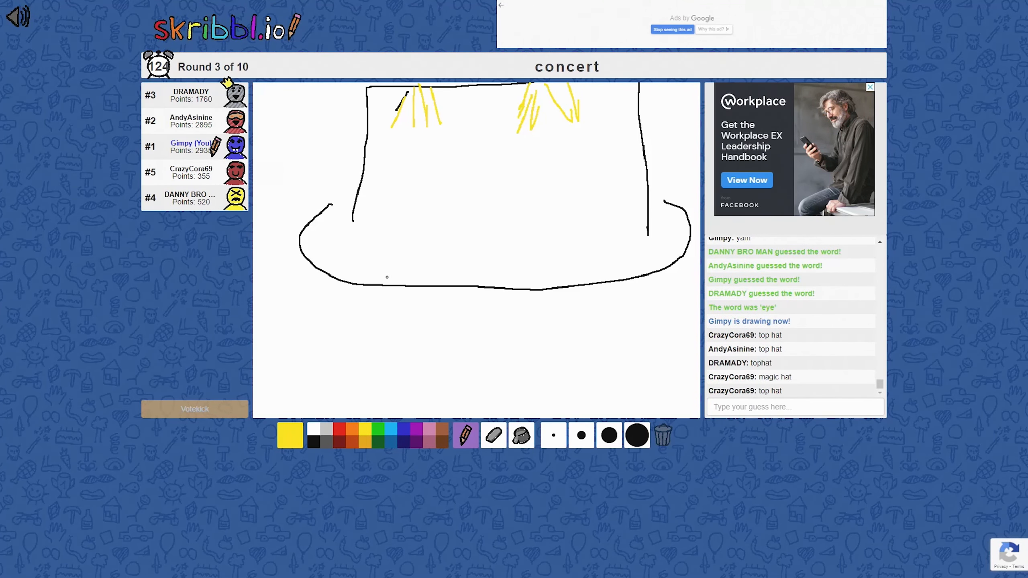
Step: Switch to black and sketch small crowd figures beneath the concert stage
{"action": "left_click", "coordinate": [312, 443]}
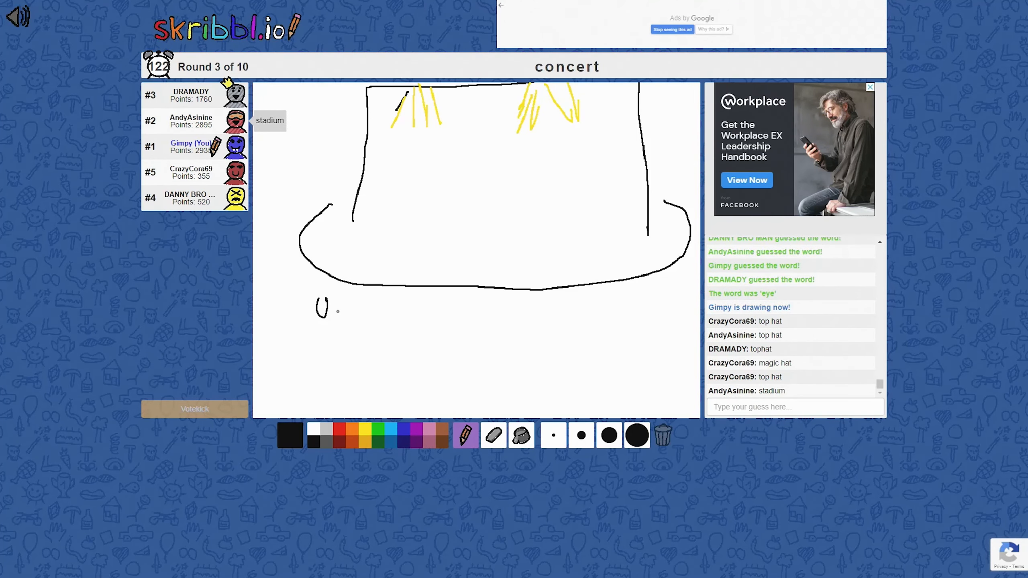
{"action": "left_click_drag", "start_coordinate": [327, 321], "coordinate": [407, 321]}
{"action": "type", "text": "back"}
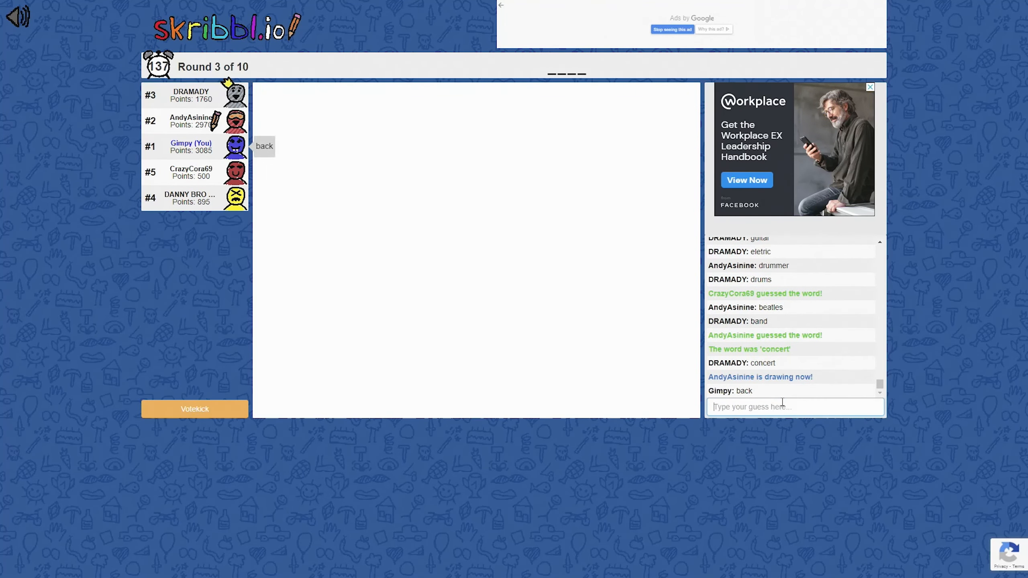
{"action": "type", "text": "tre"}
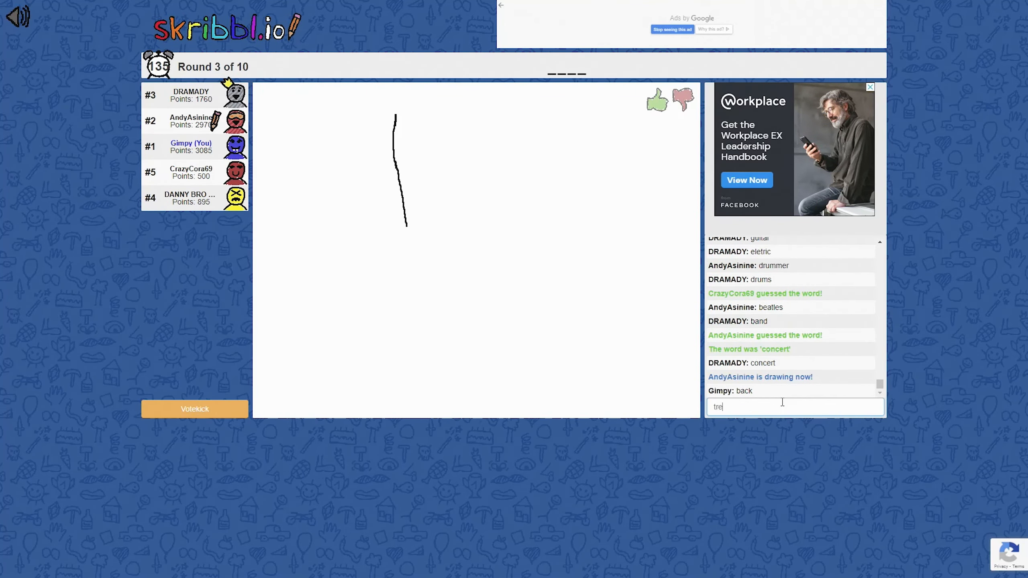
{"action": "key", "text": "Enter"}
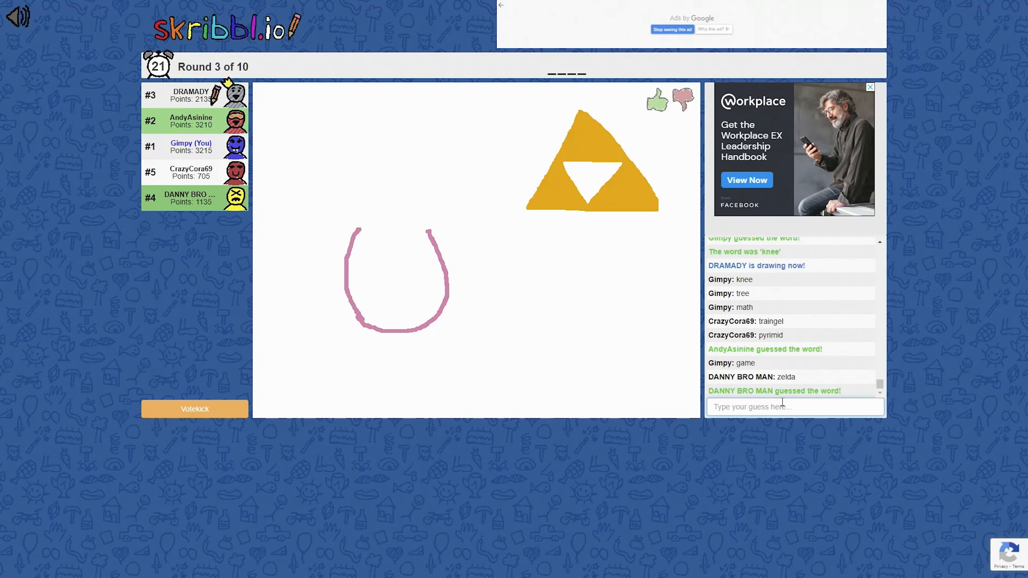
Step: Guess 'link' for the Triforce drawing as round 4 begins
{"action": "left_click_drag", "start_coordinate": [354, 209], "coordinate": [429, 226]}
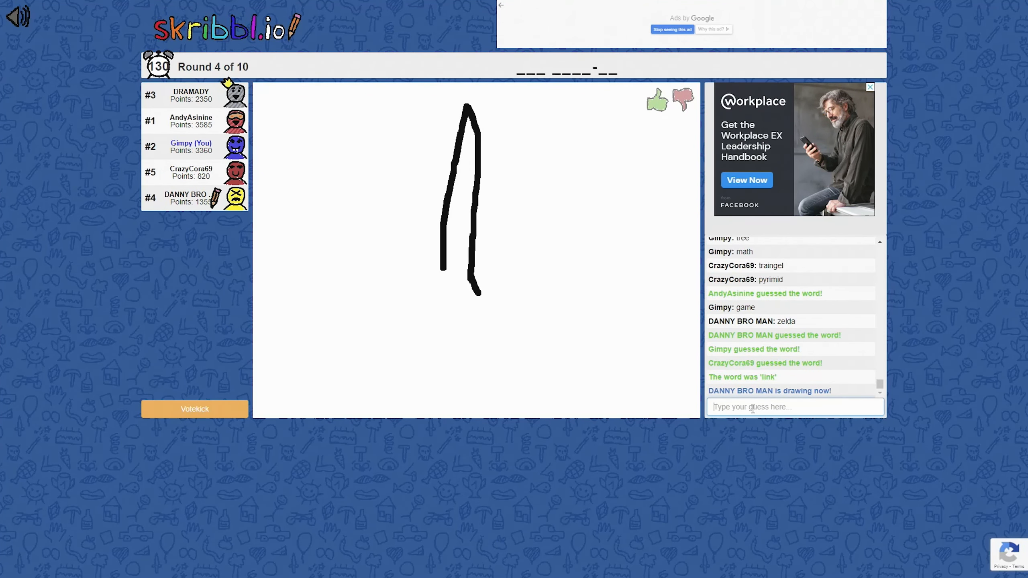
Step: Watch DANNY BRO MAN's tower and stick-figure drawing, starting a guess with 'the'
{"action": "left_click_drag", "start_coordinate": [458, 262], "coordinate": [518, 374]}
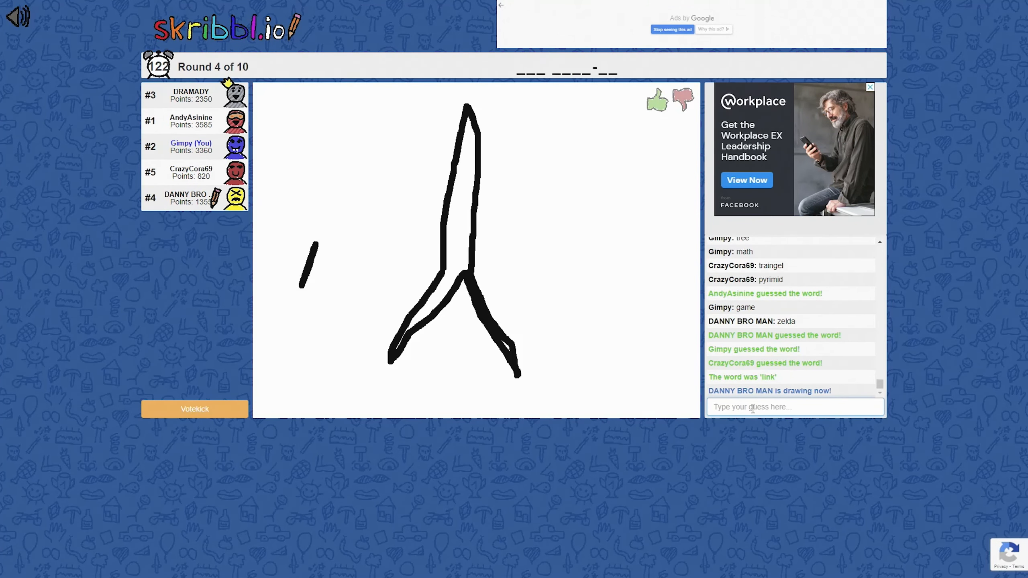
{"action": "left_click_drag", "start_coordinate": [318, 187], "coordinate": [321, 282]}
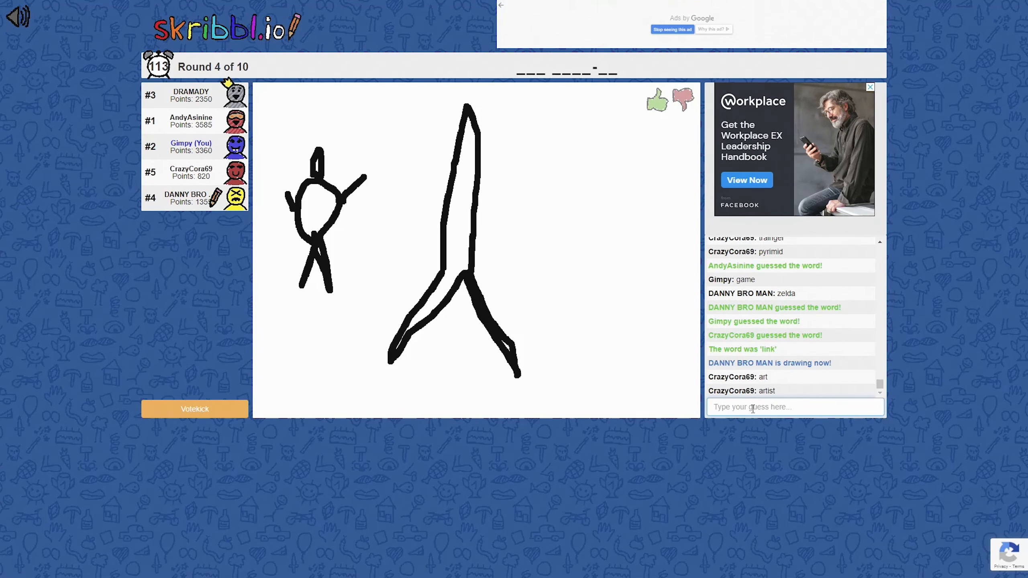
{"action": "type", "text": "the"}
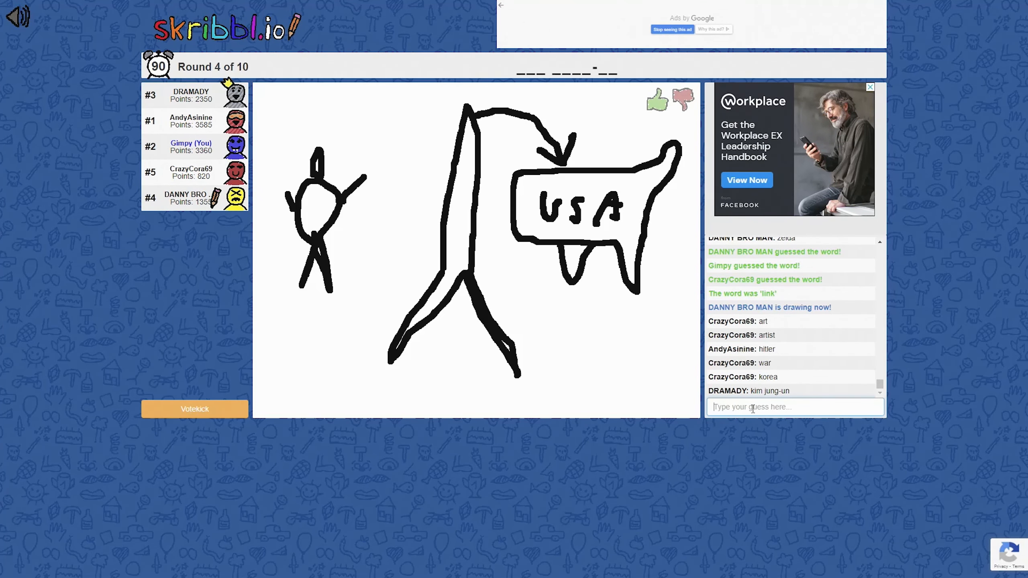
Step: Guess 'kim jong-un' correctly for DANNY BRO MAN's drawing
{"action": "type", "text": "kim"}
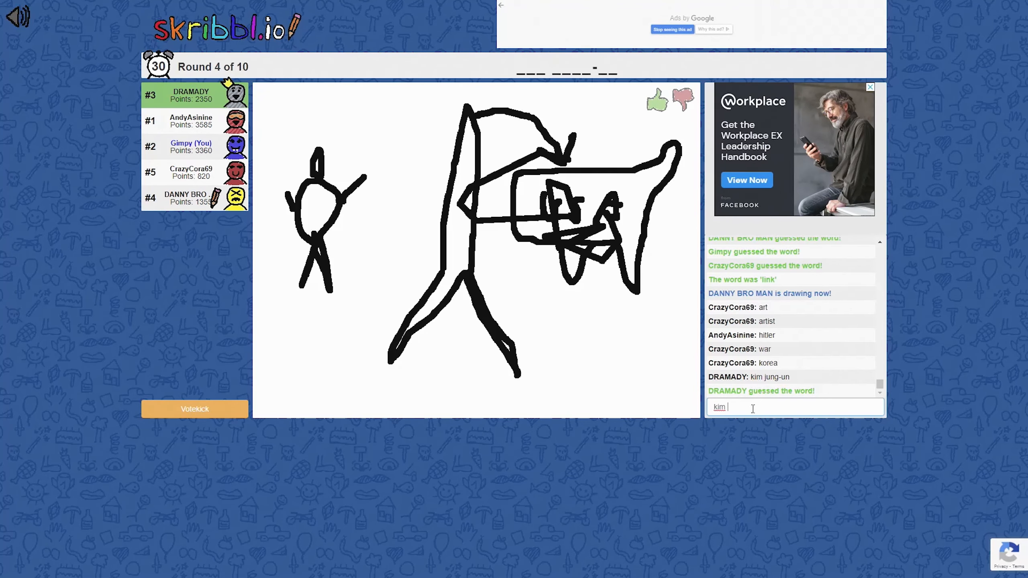
{"action": "type", "text": "jong-un"}
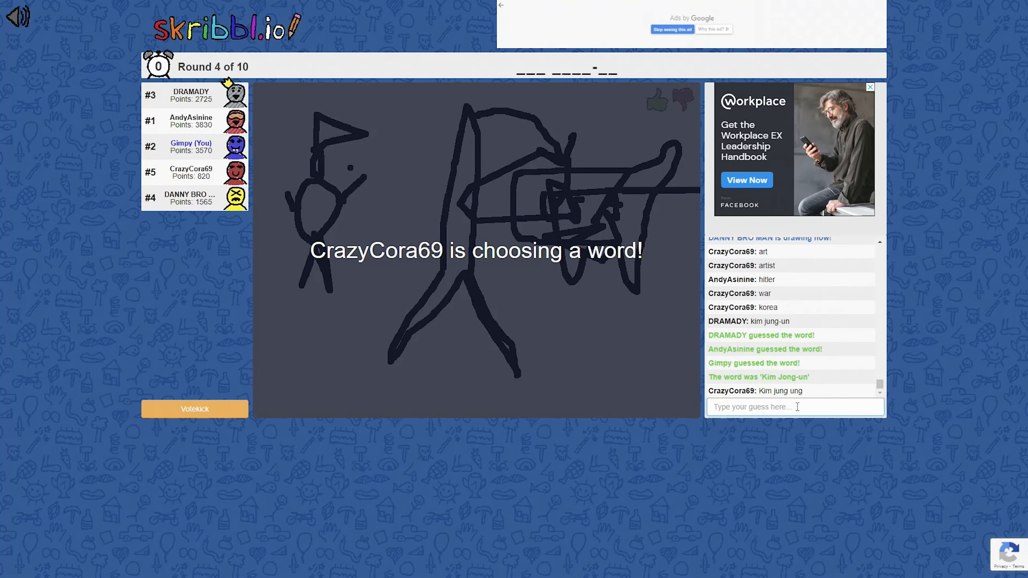
{"action": "left_click", "coordinate": [795, 406]}
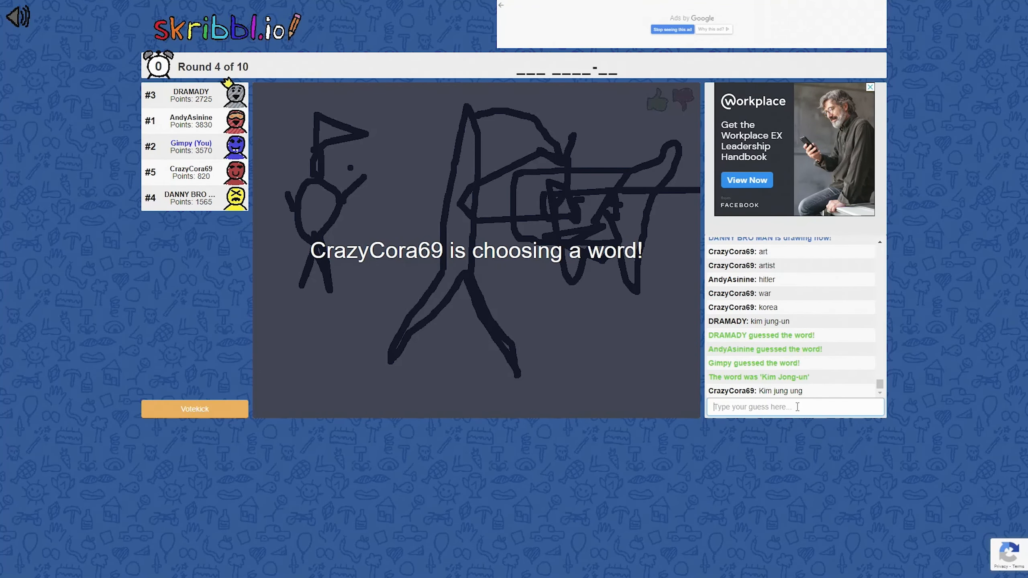